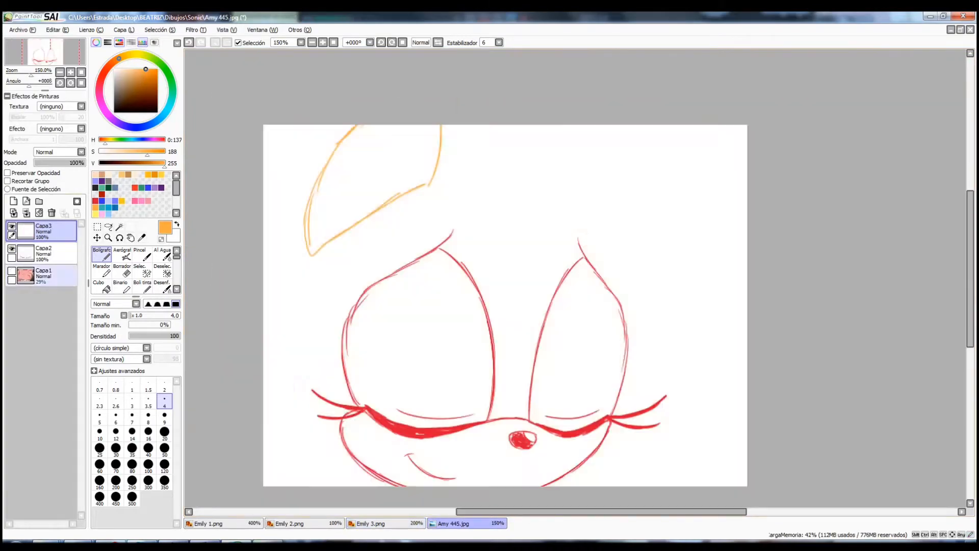
# Switch the canvas to the Emily 3.png drawing of the girl hugging Pikachu.
pyautogui.click(370, 523)
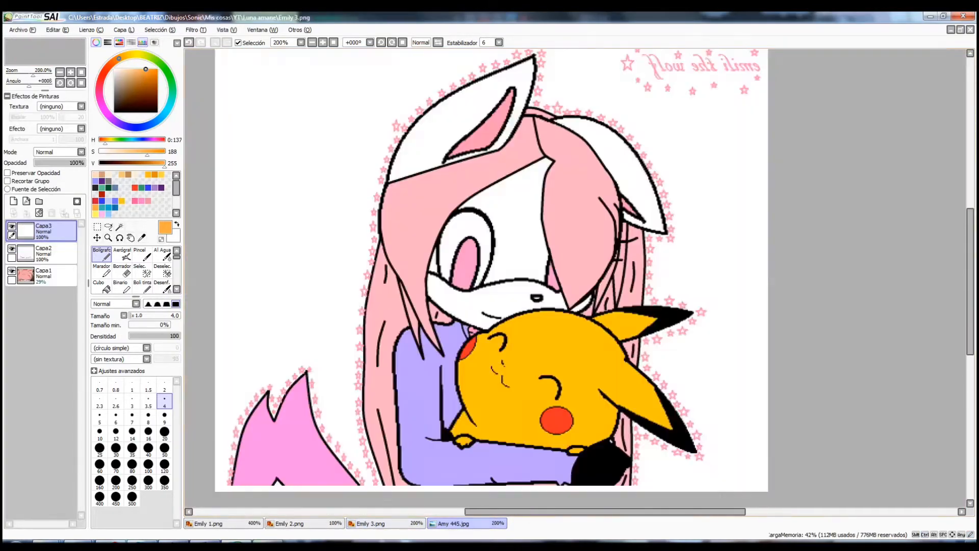
# Return to Amy 445.jpg and select the Curve linework tool, glancing at Emily 3 briefly.
pyautogui.click(467, 523)
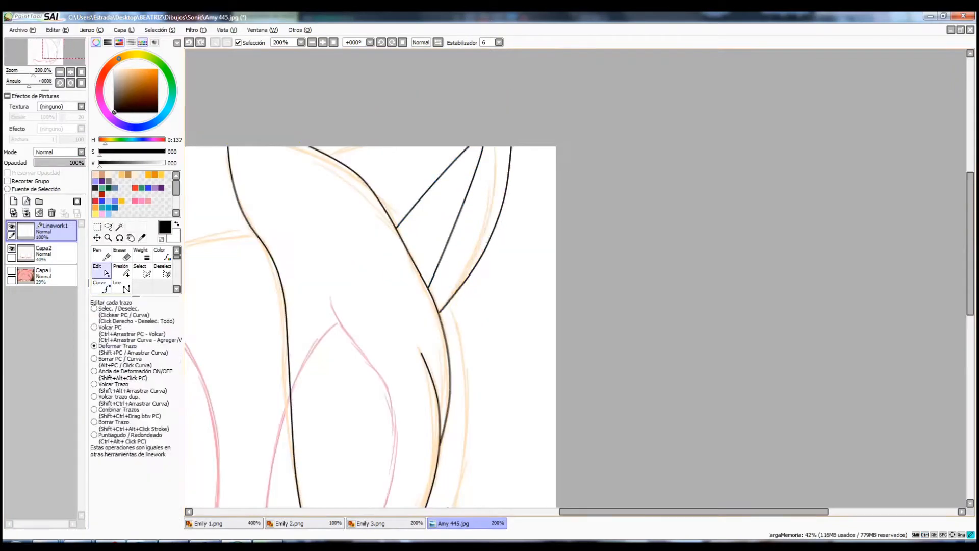
pyautogui.click(99, 282)
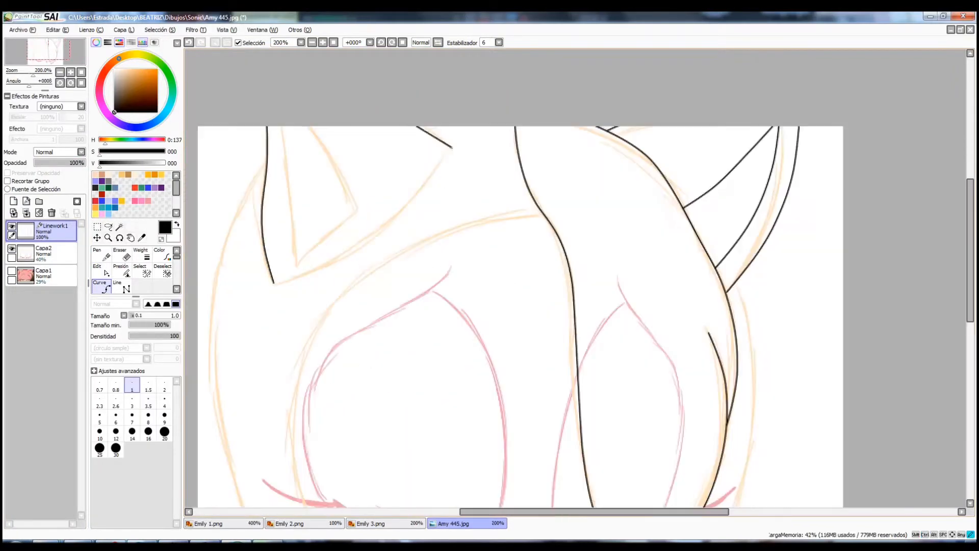
pyautogui.click(369, 523)
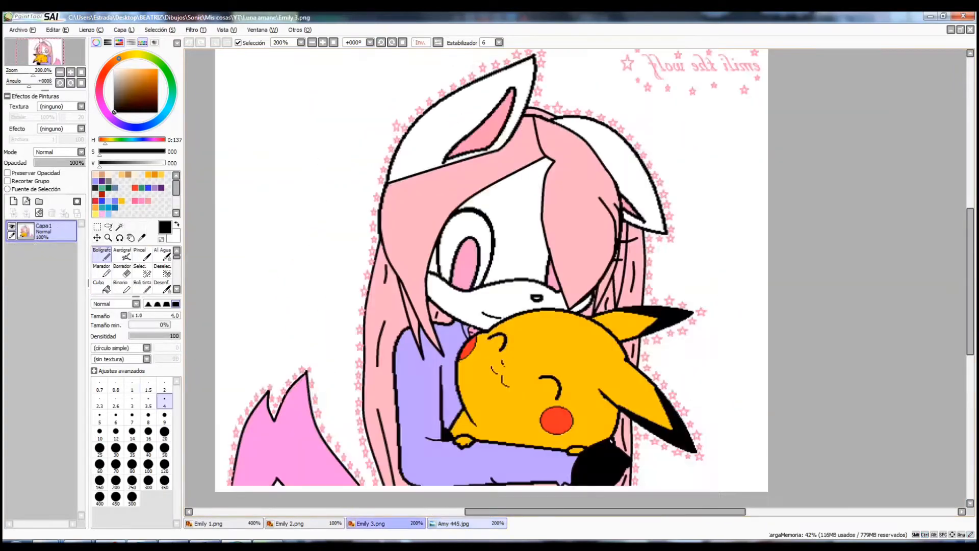
pyautogui.click(453, 523)
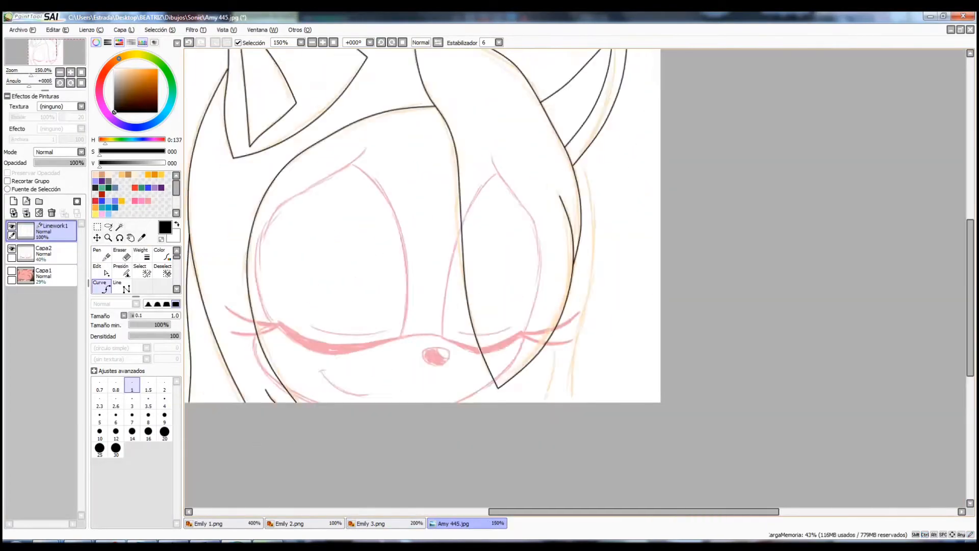